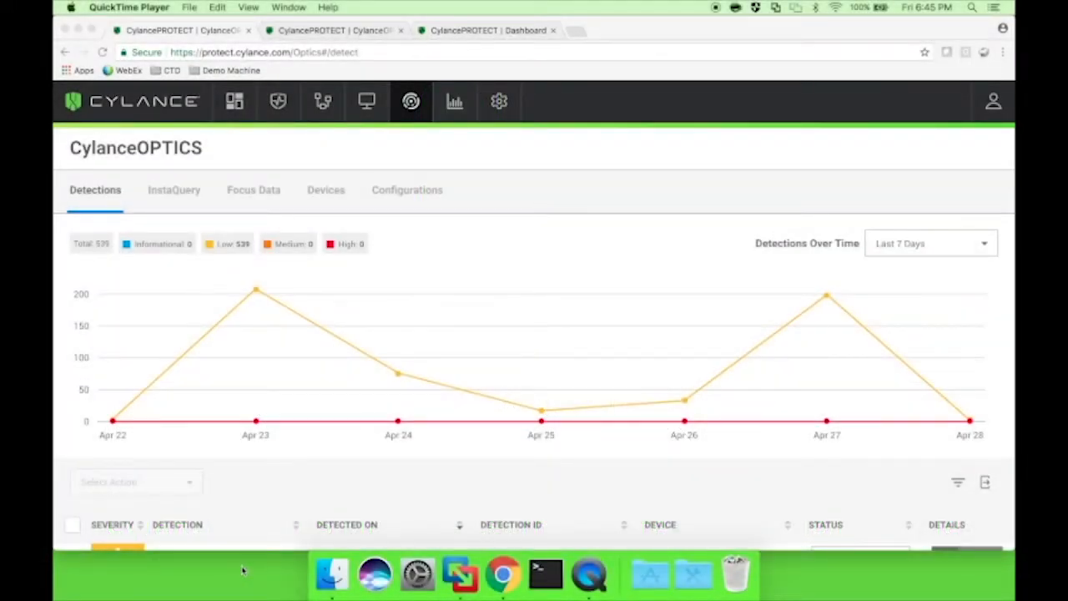
mouse_move(482, 264)
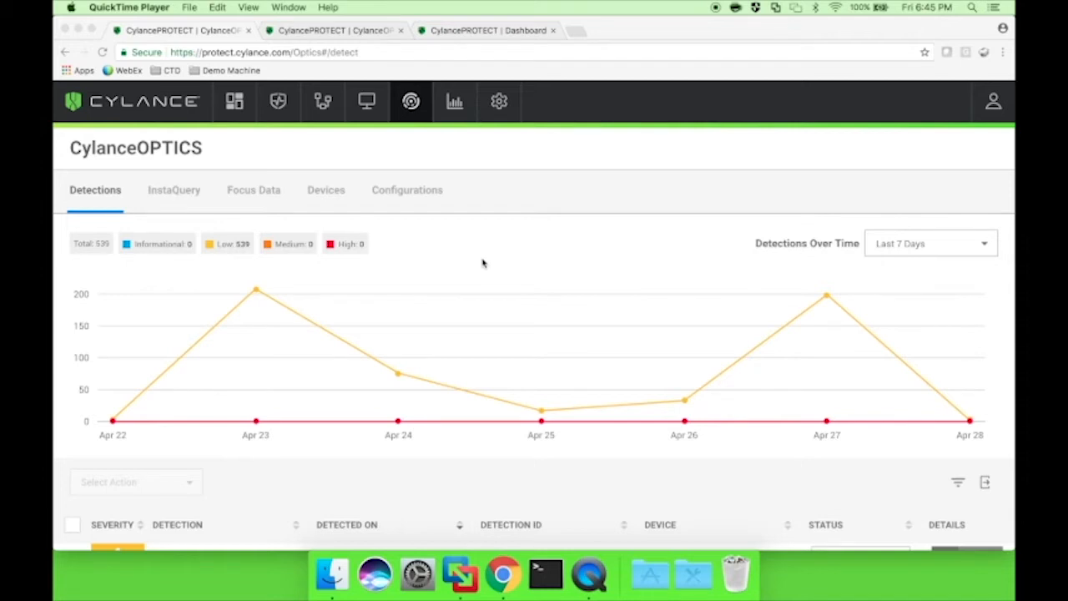
mouse_move(172, 189)
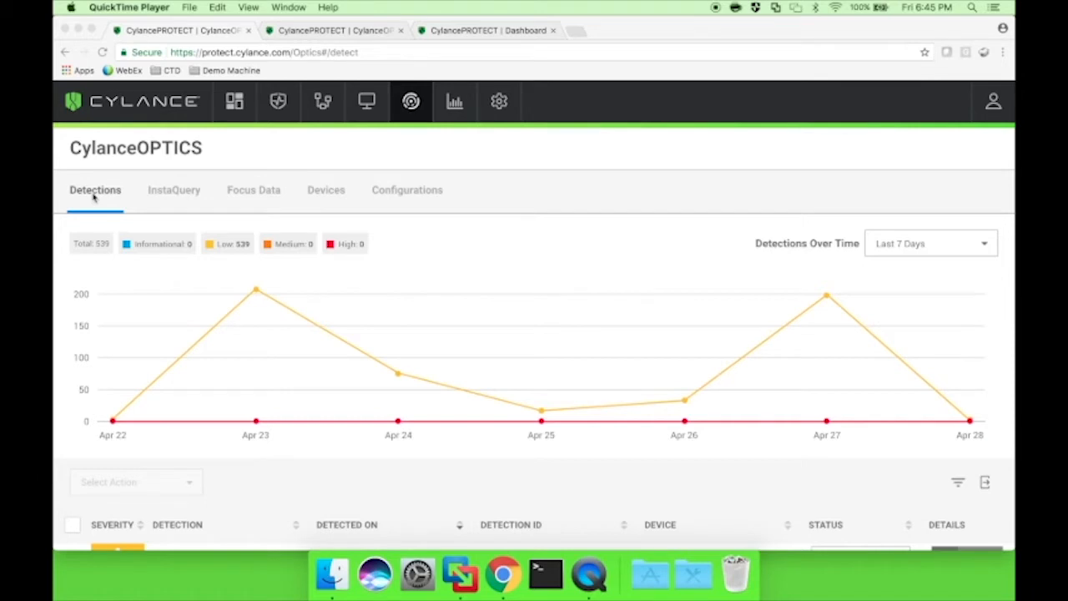
mouse_move(422, 192)
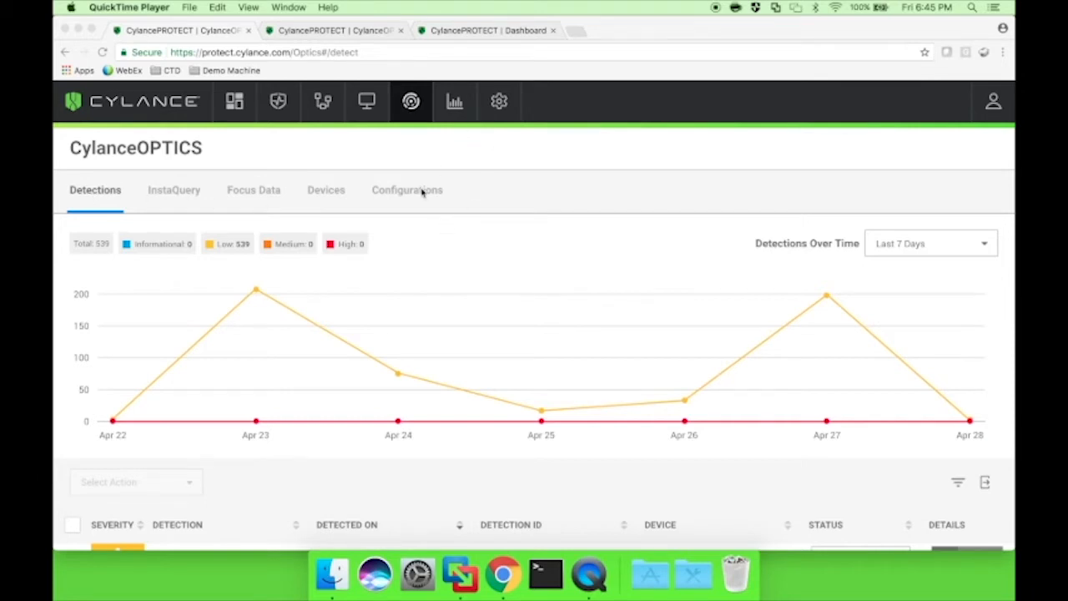
Step: Open the ML-On detection rule set and inspect its three enabled Cylance Machine Learning modules
left_click(407, 190)
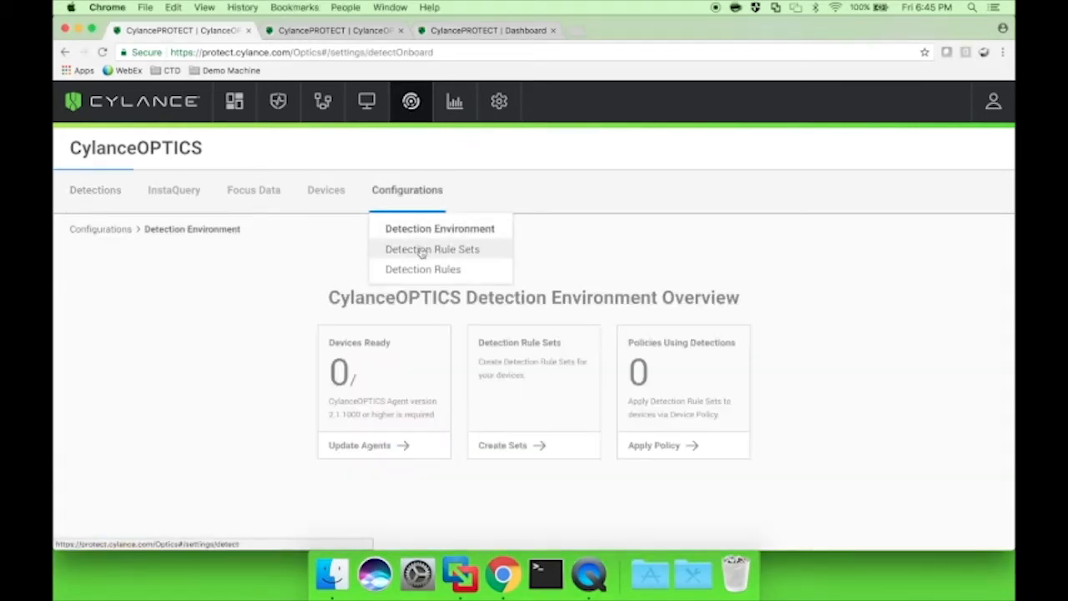
left_click(433, 248)
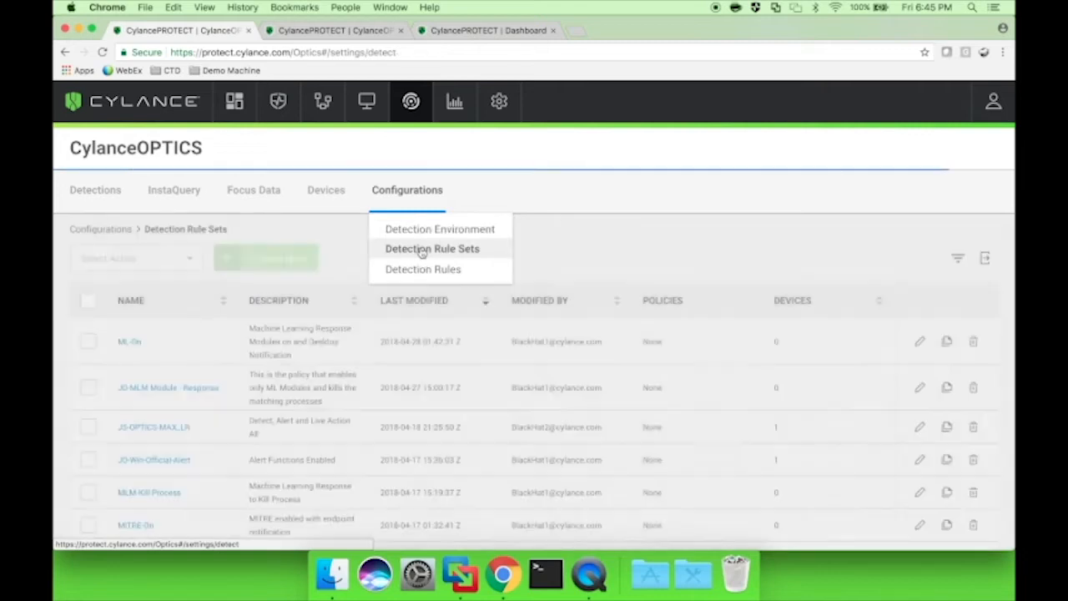
left_click(433, 248)
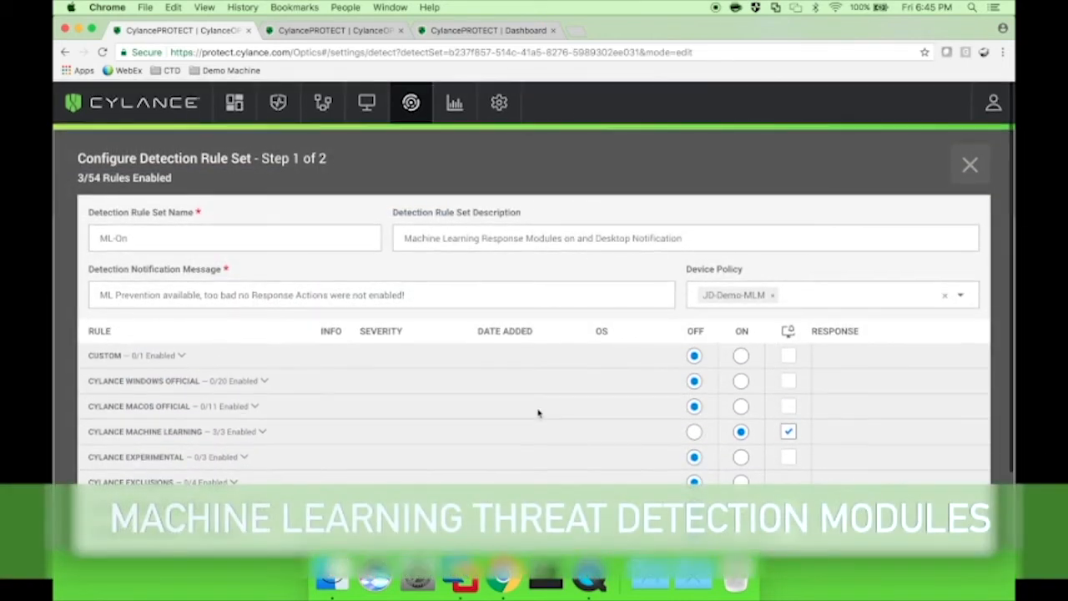
left_click(263, 435)
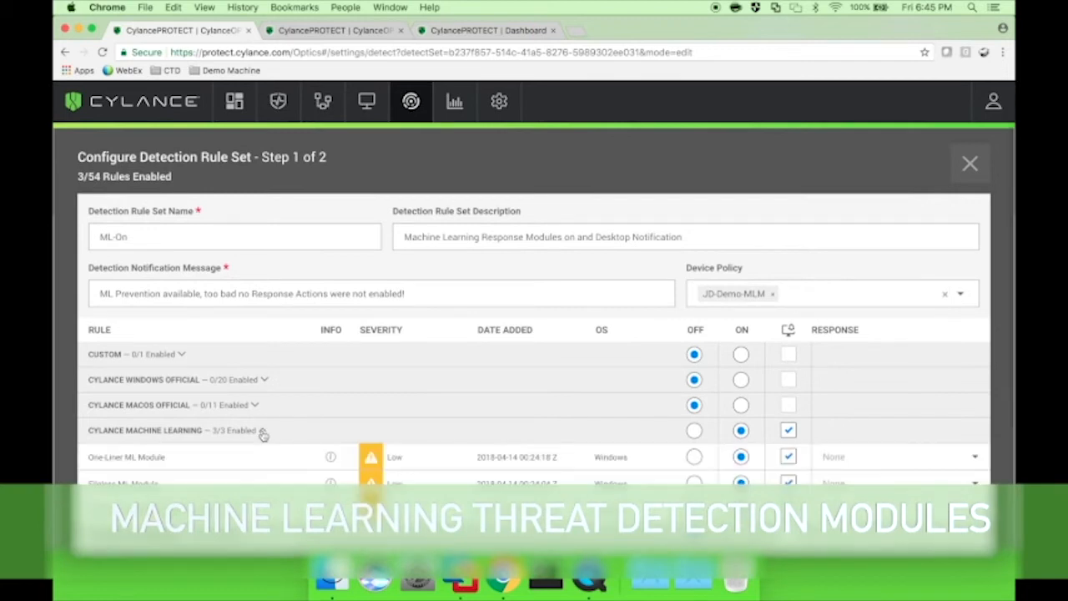
scroll("down", 3)
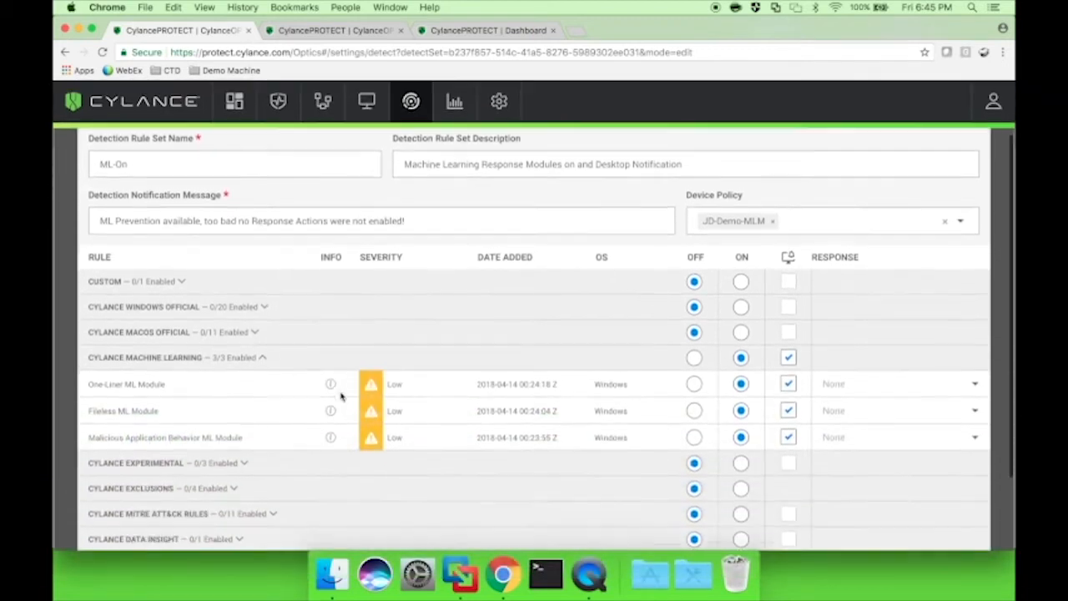
scroll("down", 3)
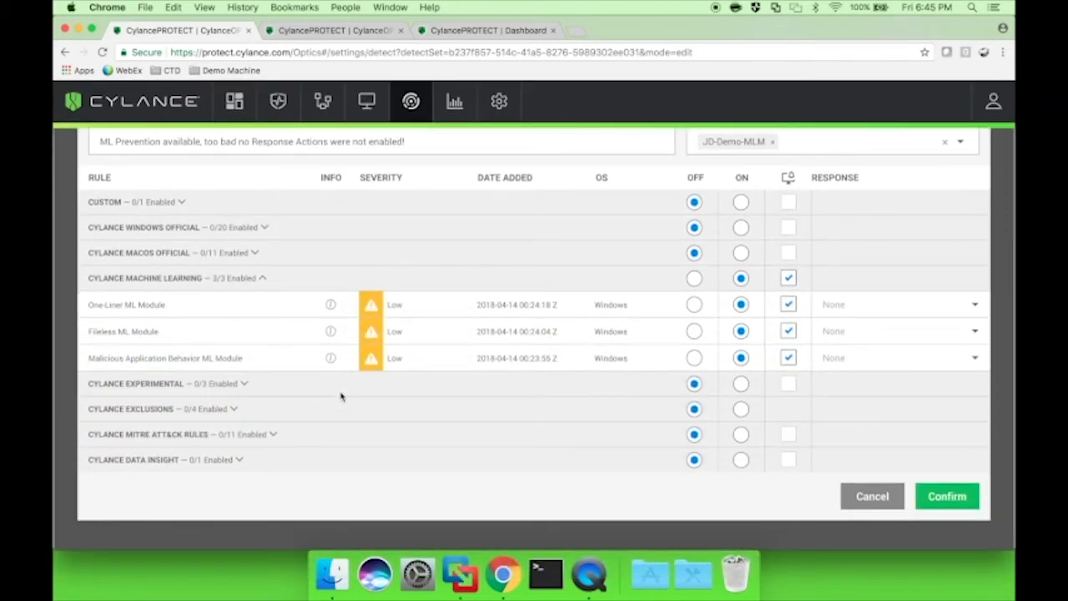
mouse_move(308, 252)
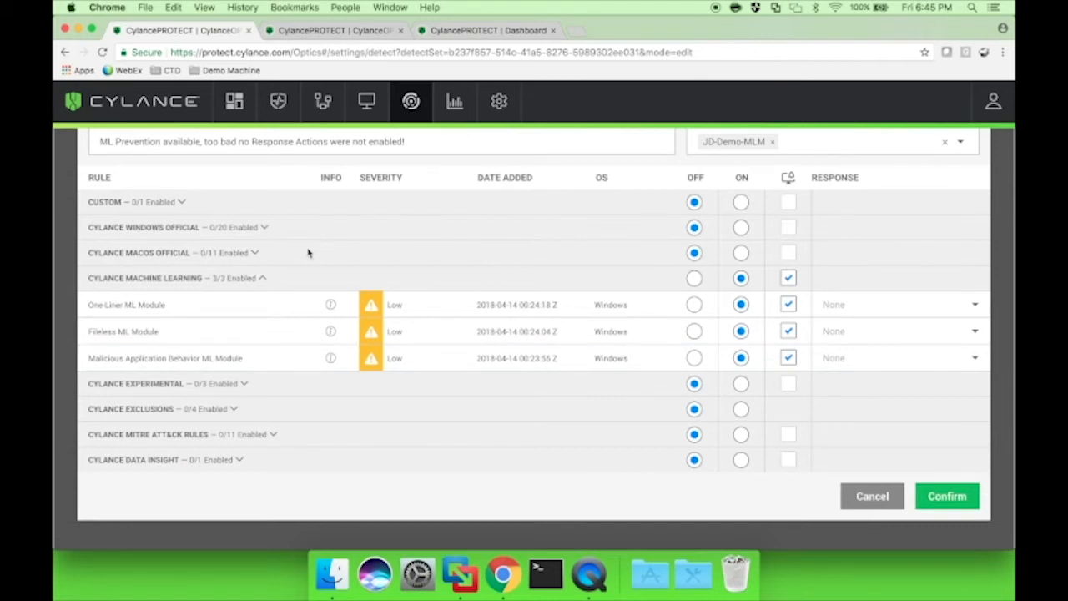
mouse_move(331, 305)
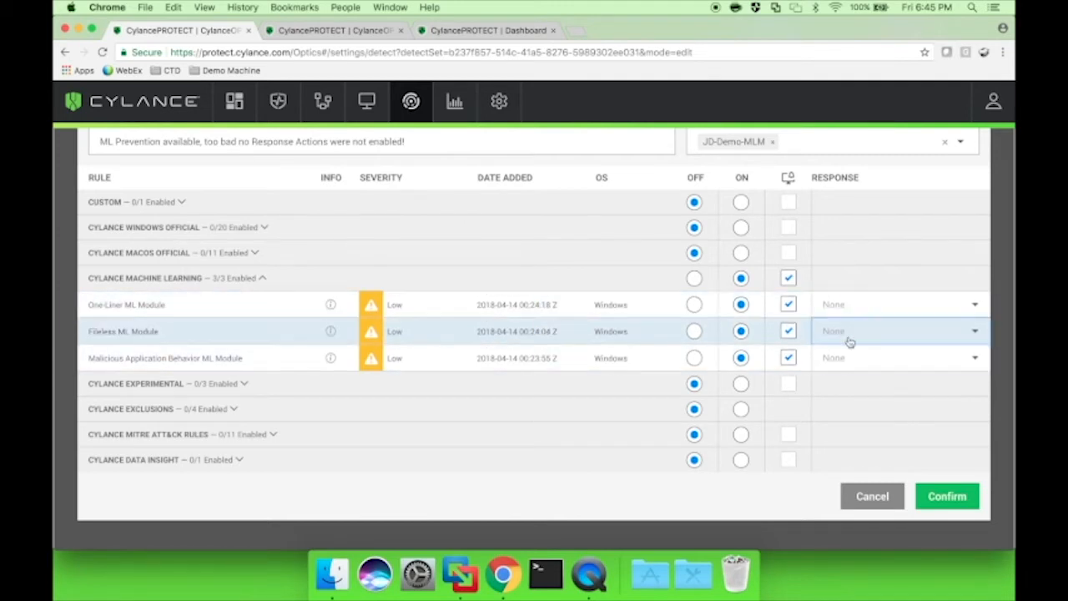
mouse_move(495, 249)
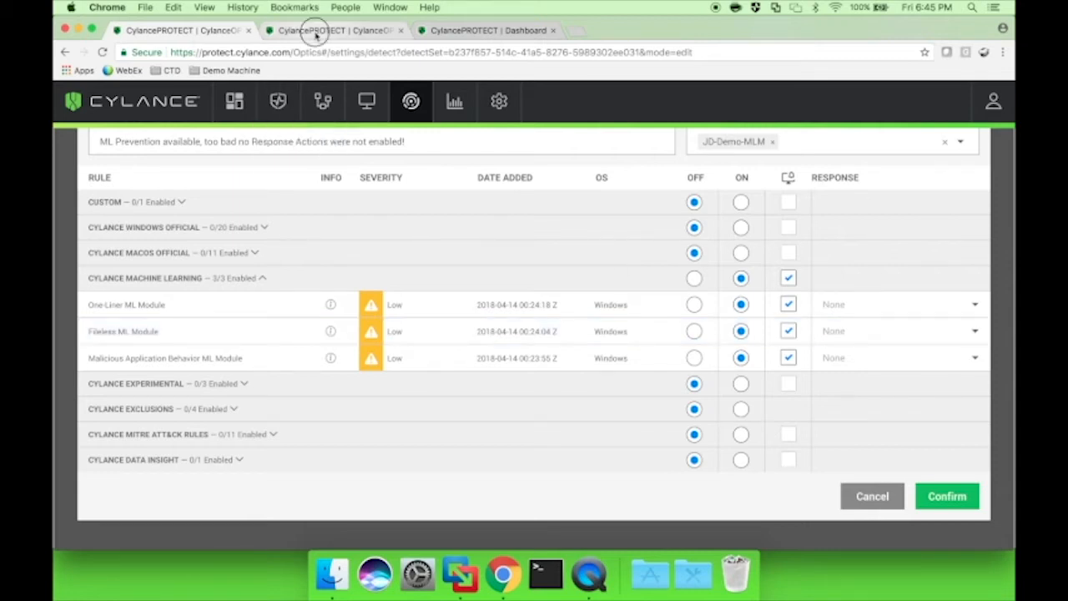
left_click(334, 31)
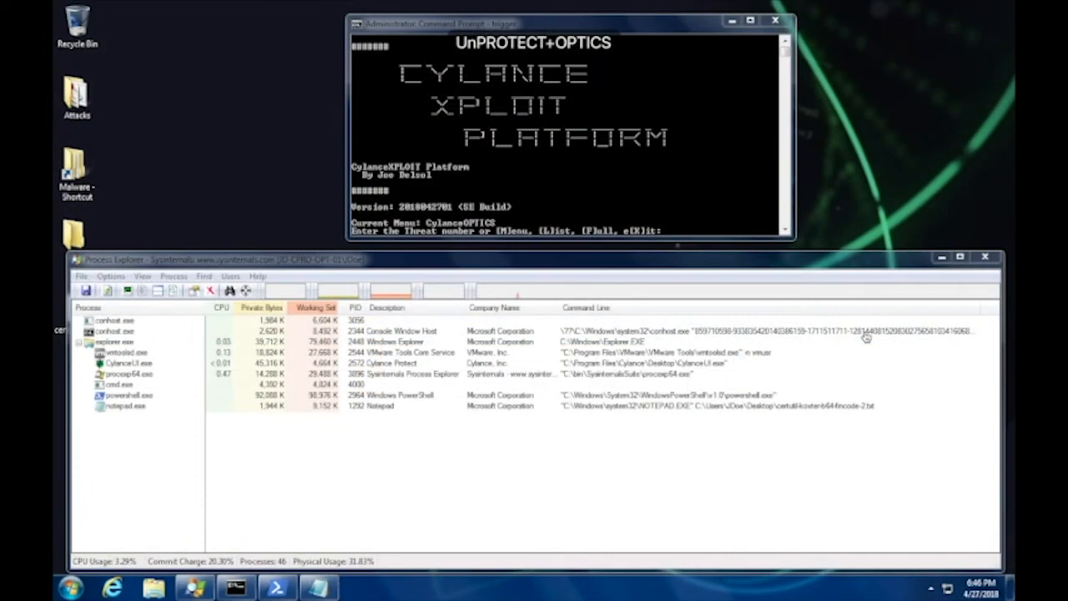
mouse_move(850, 183)
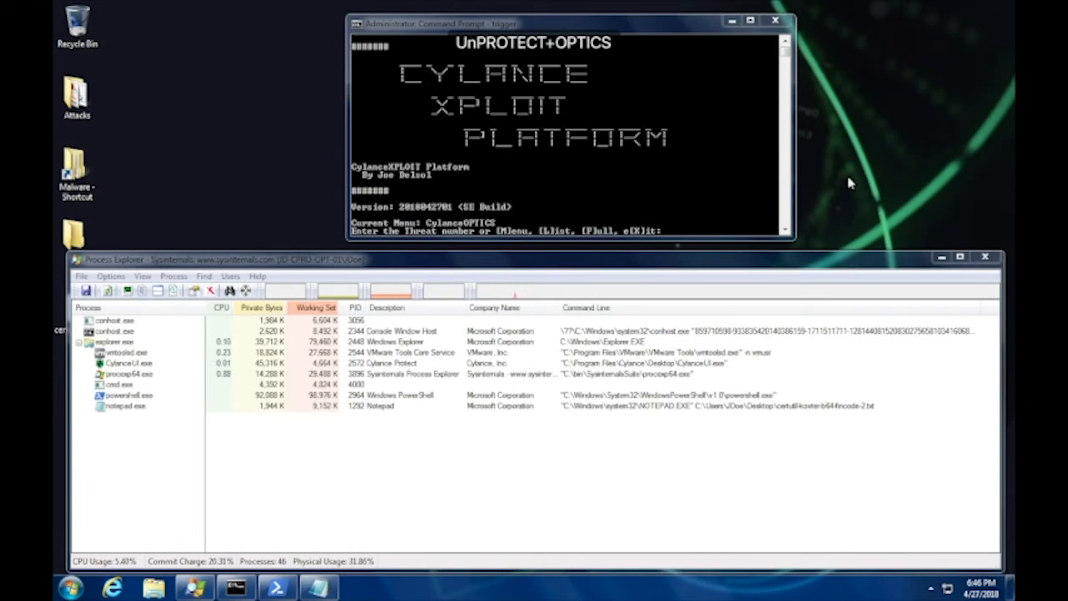
mouse_move(857, 157)
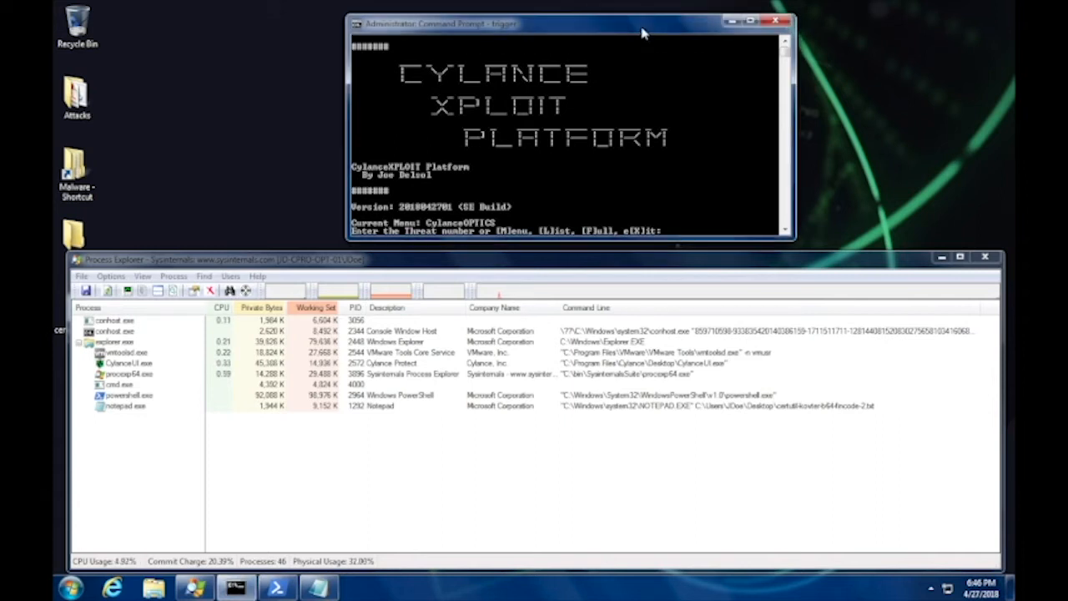
mouse_move(672, 177)
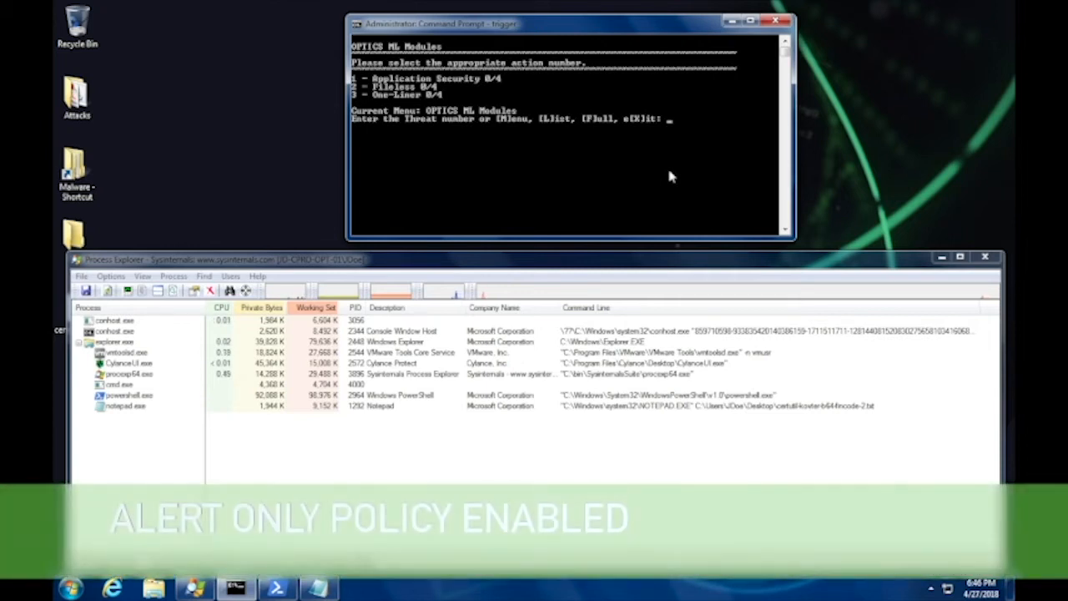
Step: Enter process number 2 to run the Phishing Email module
type("3")
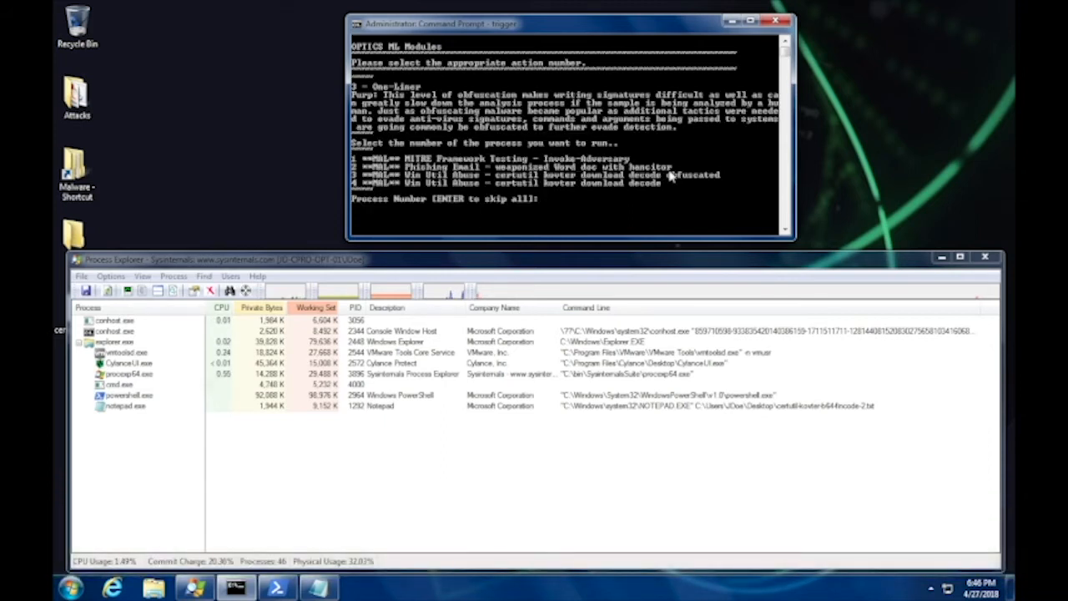
type("2")
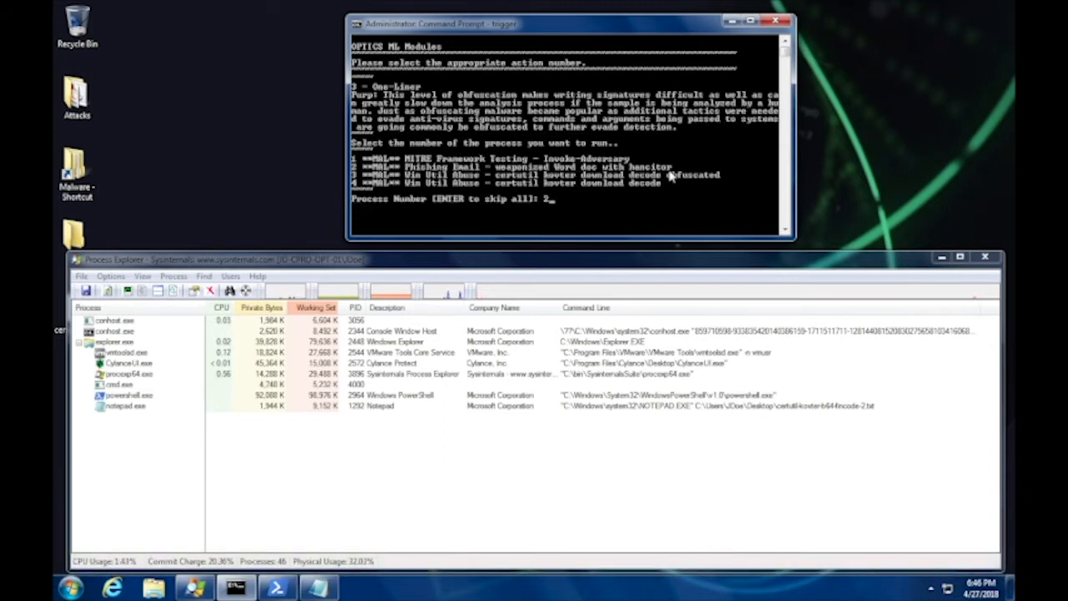
key("Return")
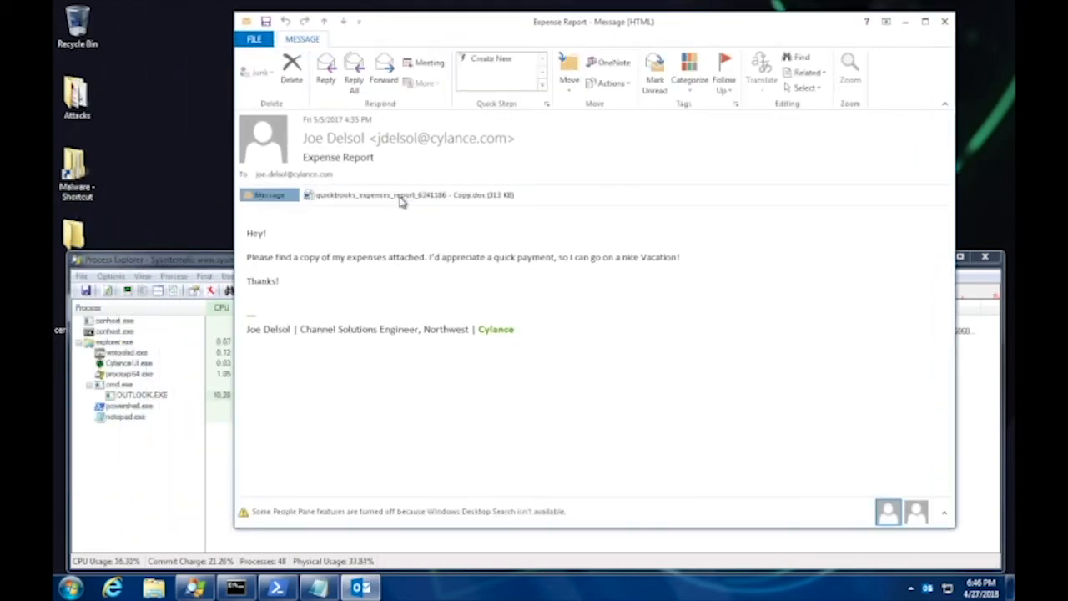
Step: Open the .doc expense report attachment, enabling editing and content to run its macros
double_click(384, 194)
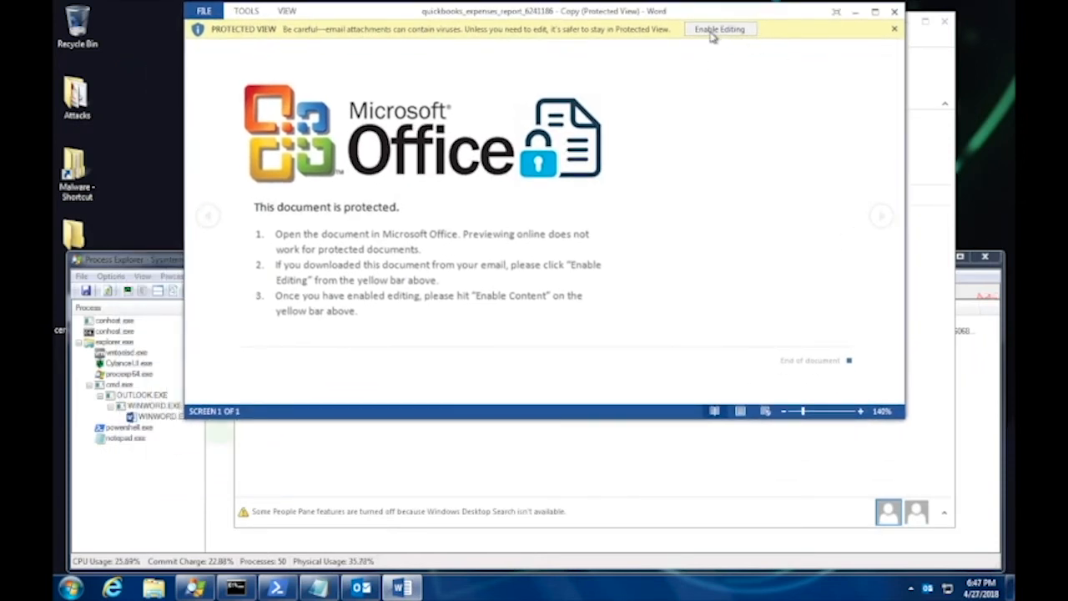
left_click(719, 30)
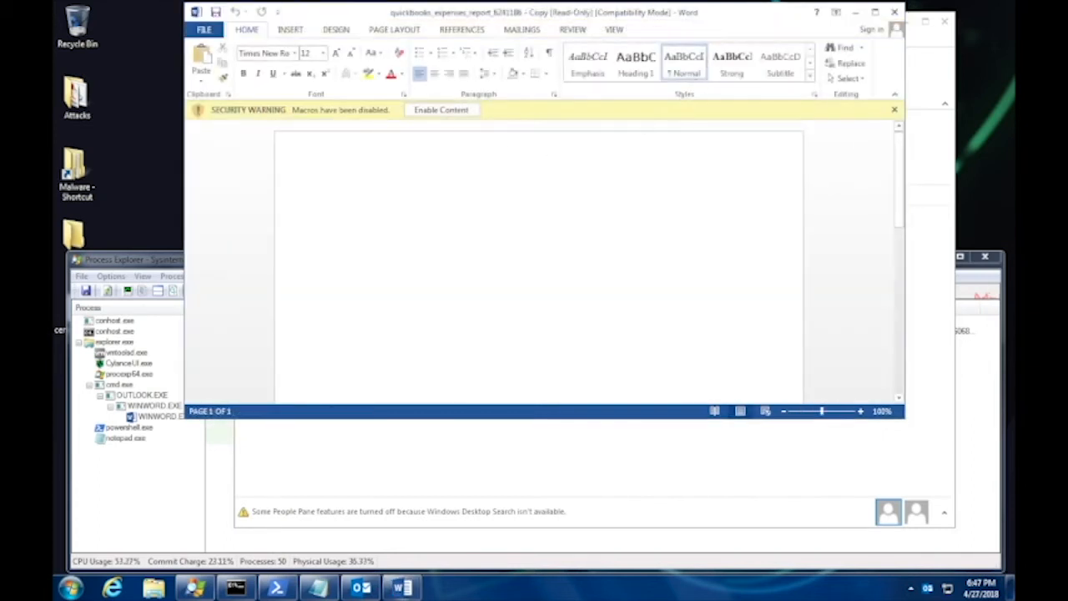
left_click(441, 109)
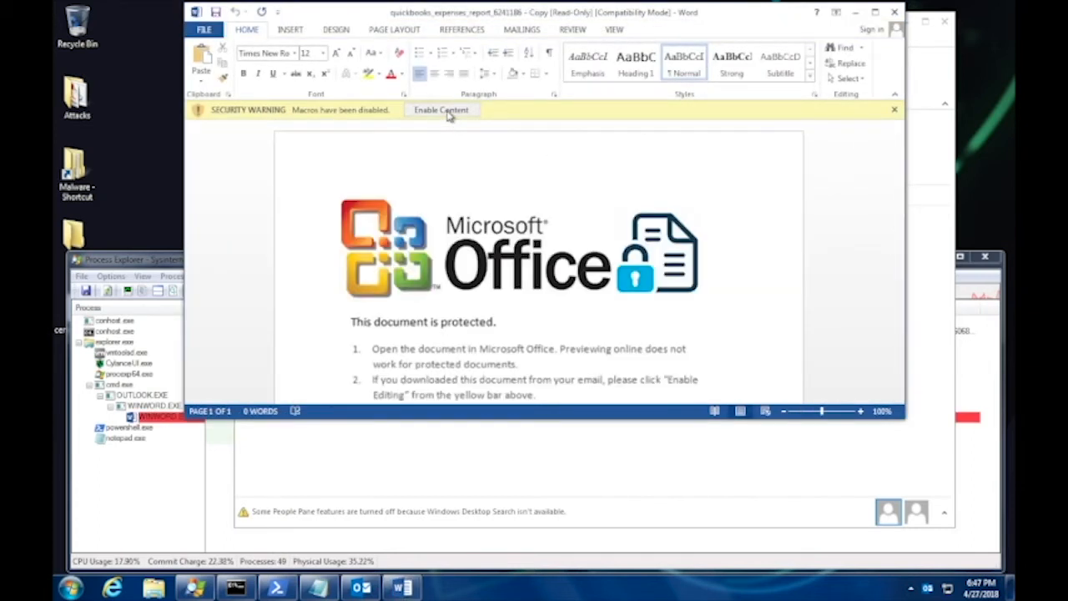
left_click(441, 110)
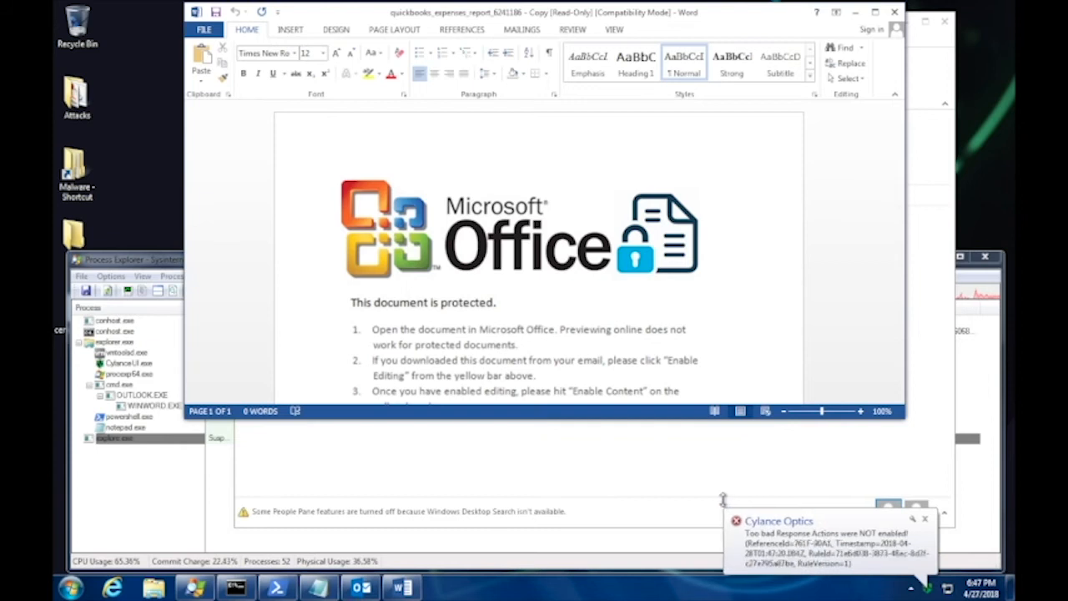
mouse_move(675, 465)
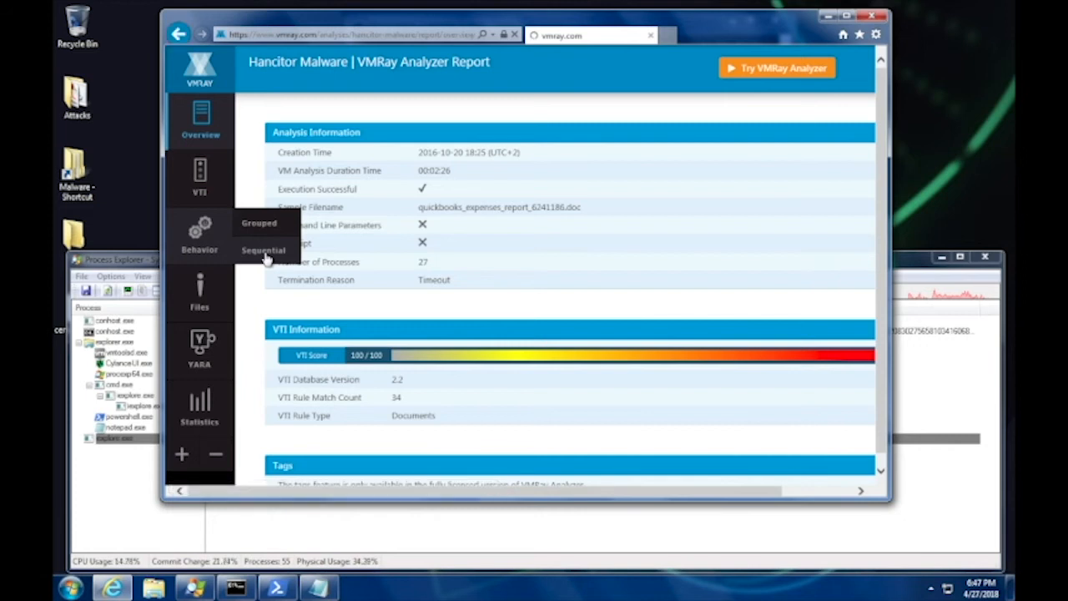
Step: Switch the VMRay Hancitor report to the Sequential behaviour view
left_click(263, 250)
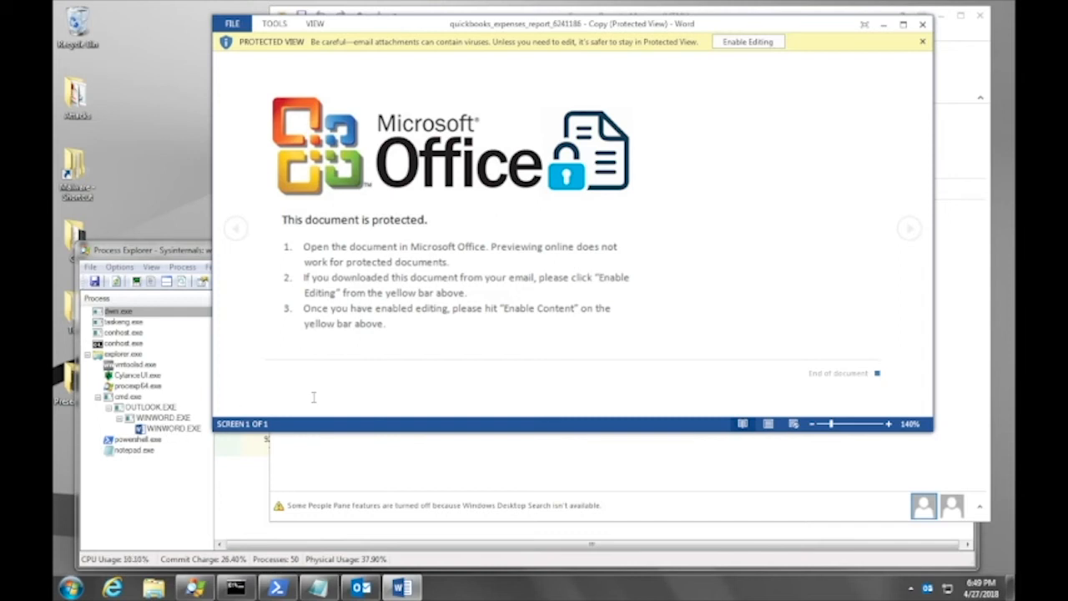
mouse_move(747, 41)
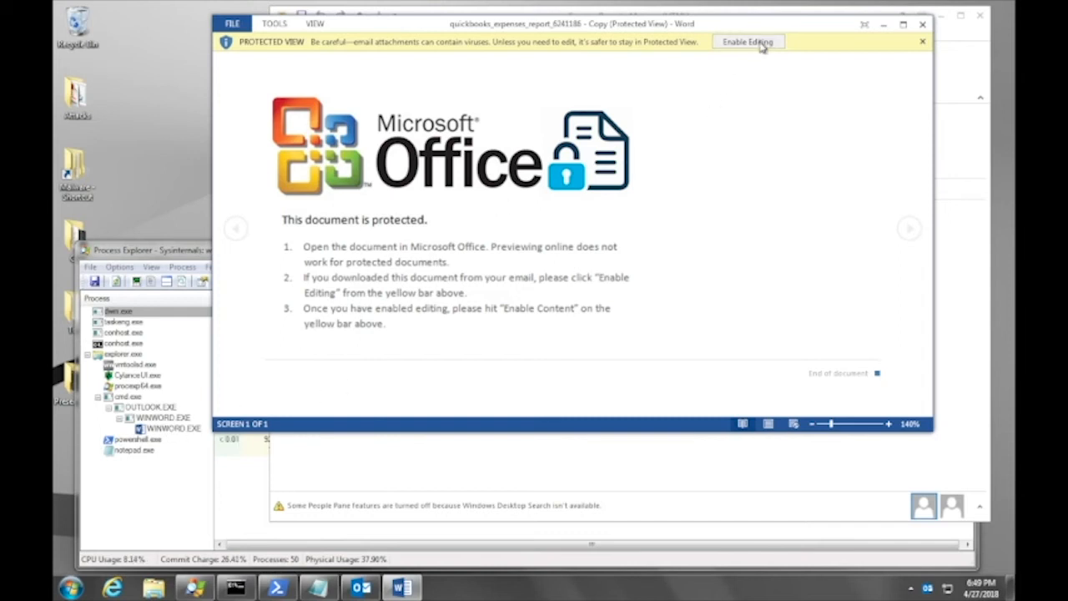
Step: Enable editing on the protected expense report so Cylance kills Word and Outlook
left_click(747, 41)
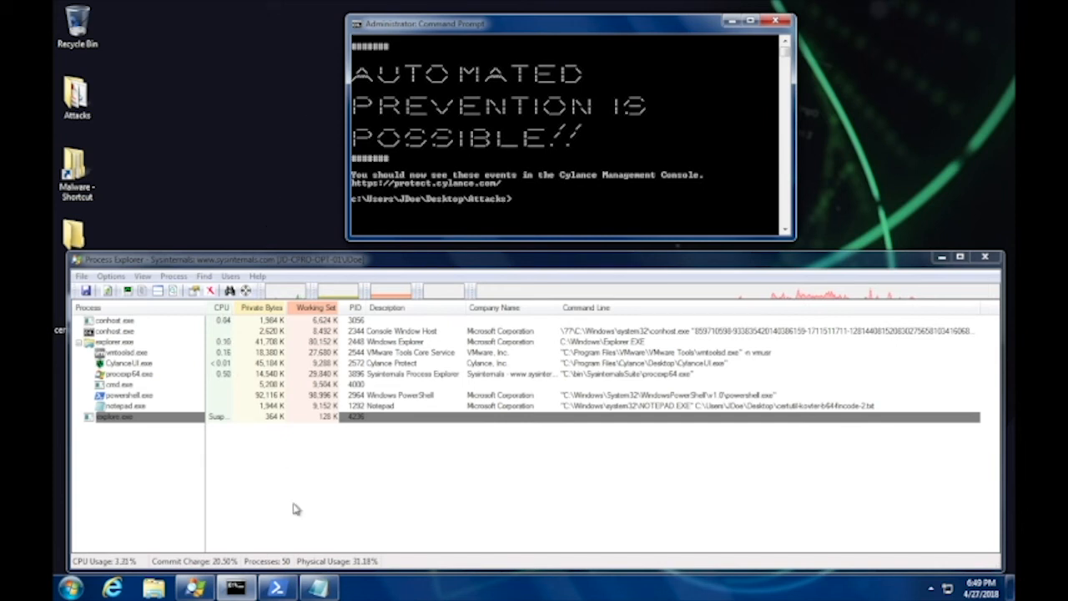
Step: Copy the obfuscated certutil one-liner from Notepad and run it in Command Prompt
left_click(317, 588)
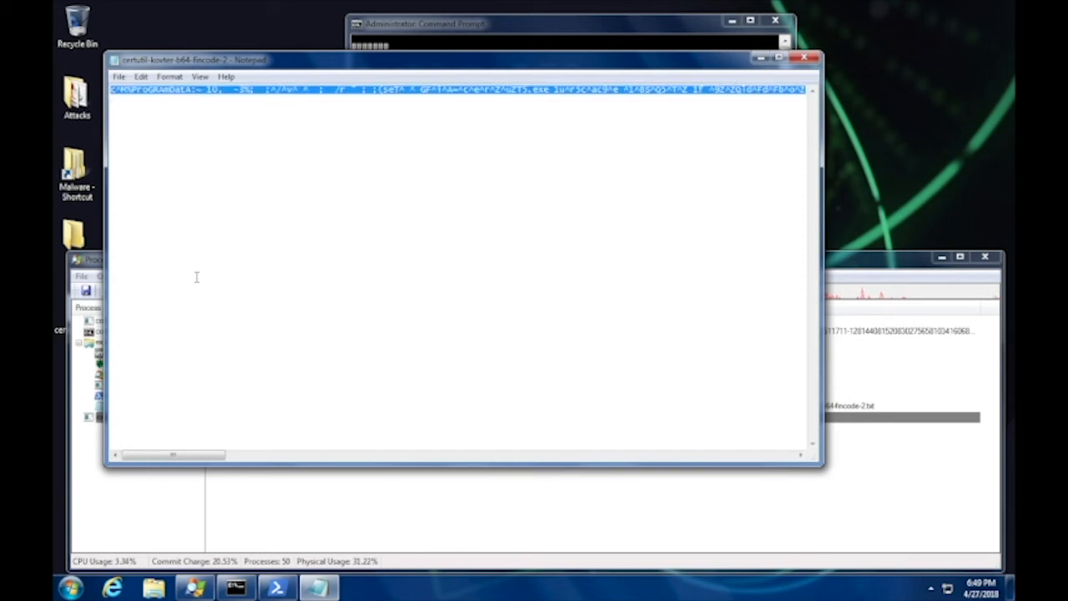
mouse_move(562, 161)
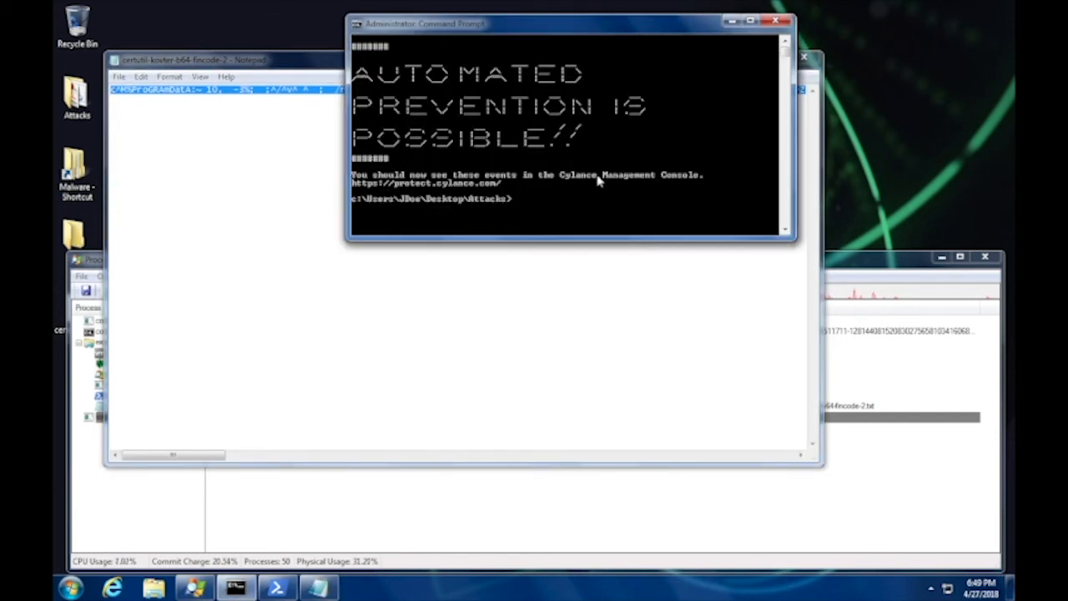
left_click(70, 588)
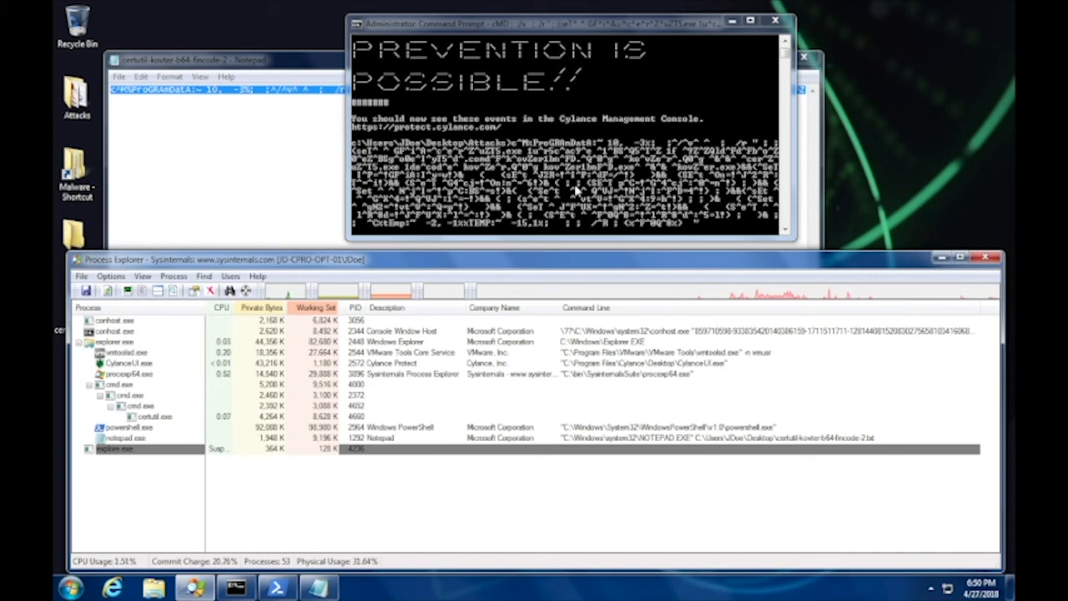
mouse_move(754, 459)
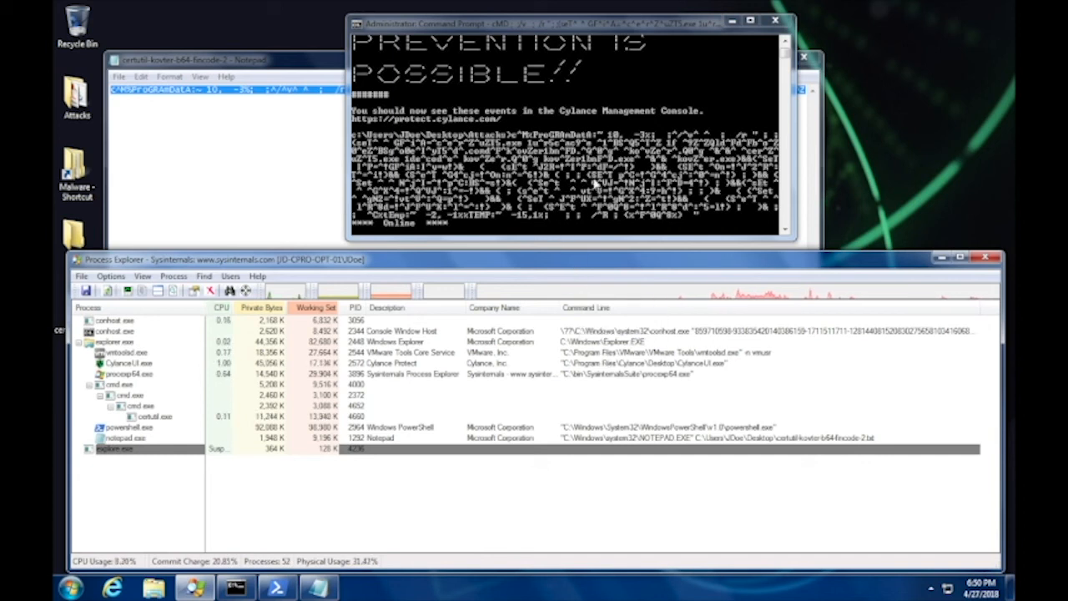
mouse_move(712, 226)
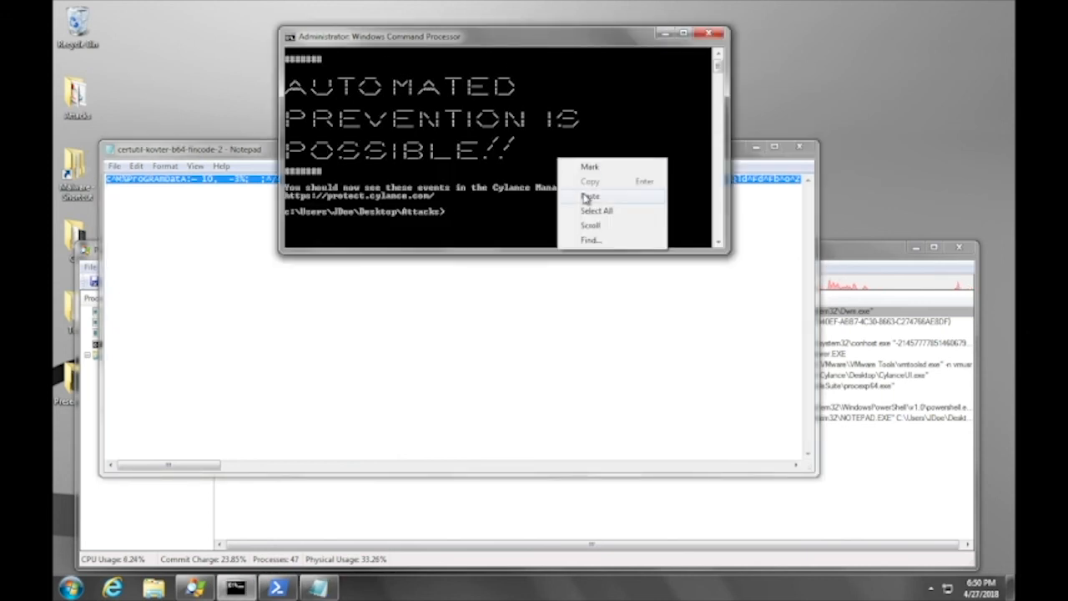
Step: Paste and run the obfuscated certutil command on the prevention machine
left_click(591, 197)
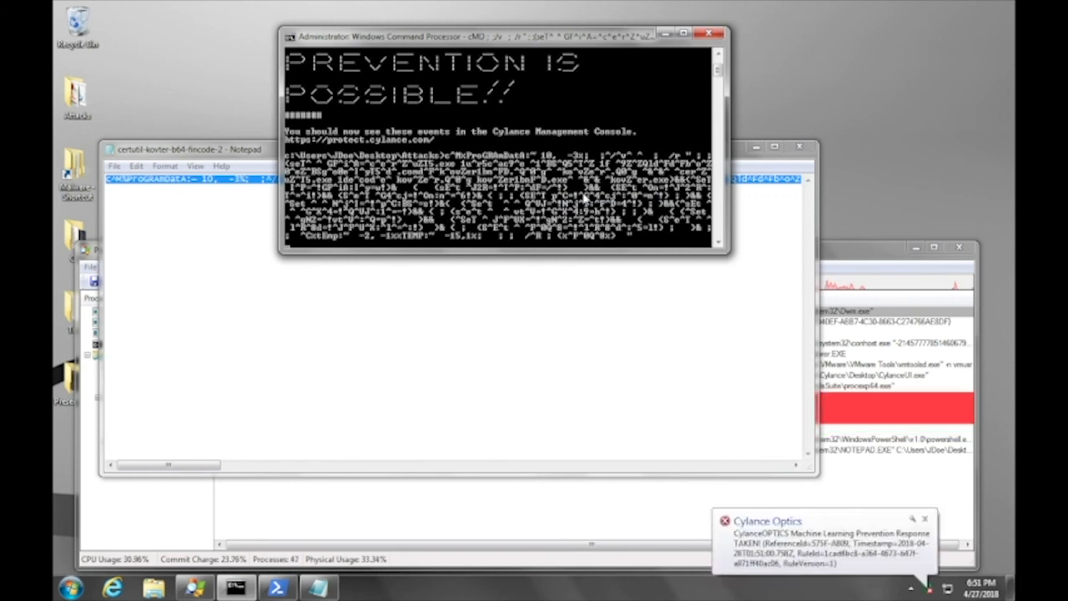